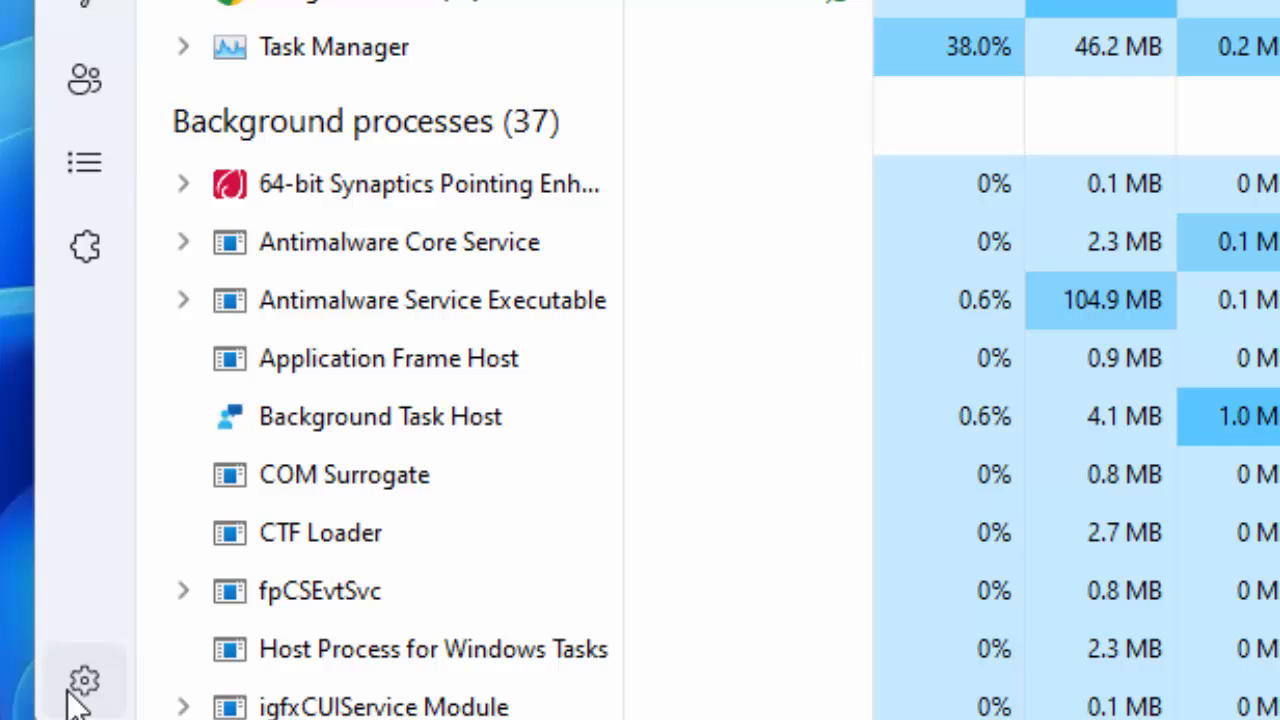
mouse_move(84, 682)
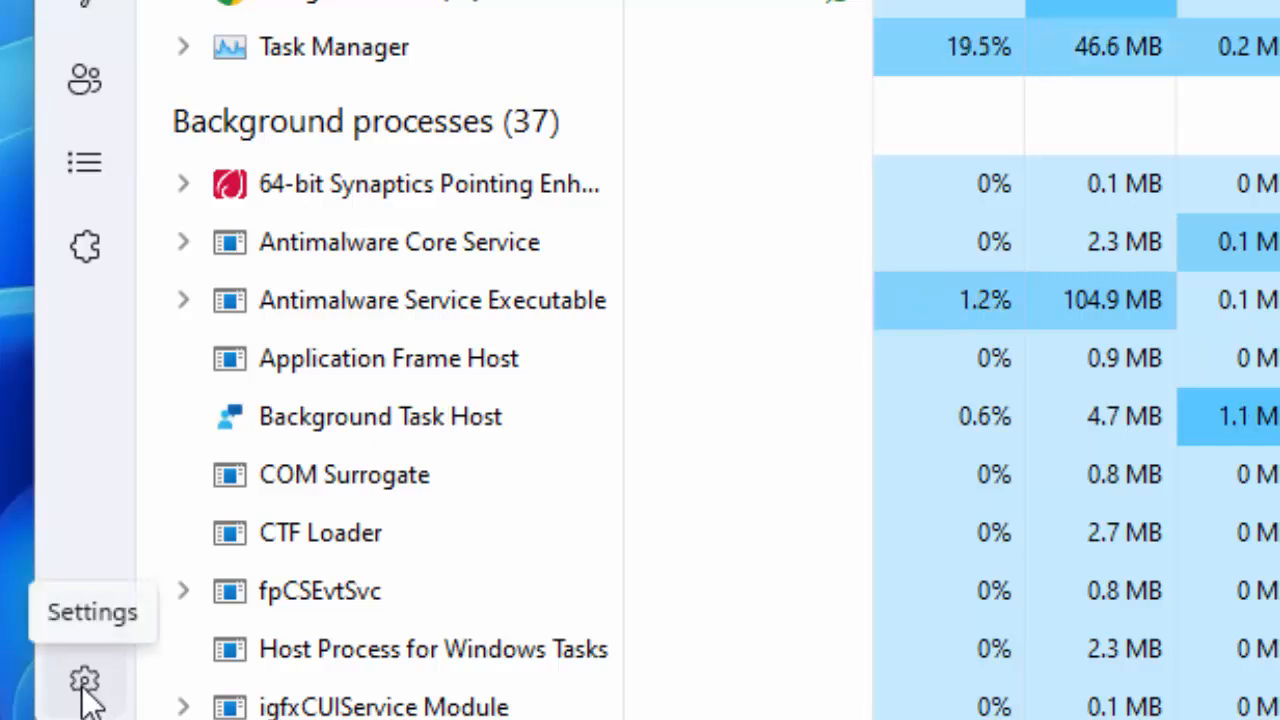
Step: Review Task Manager's real-time update speed choices, leaving it at Normal
click(84, 684)
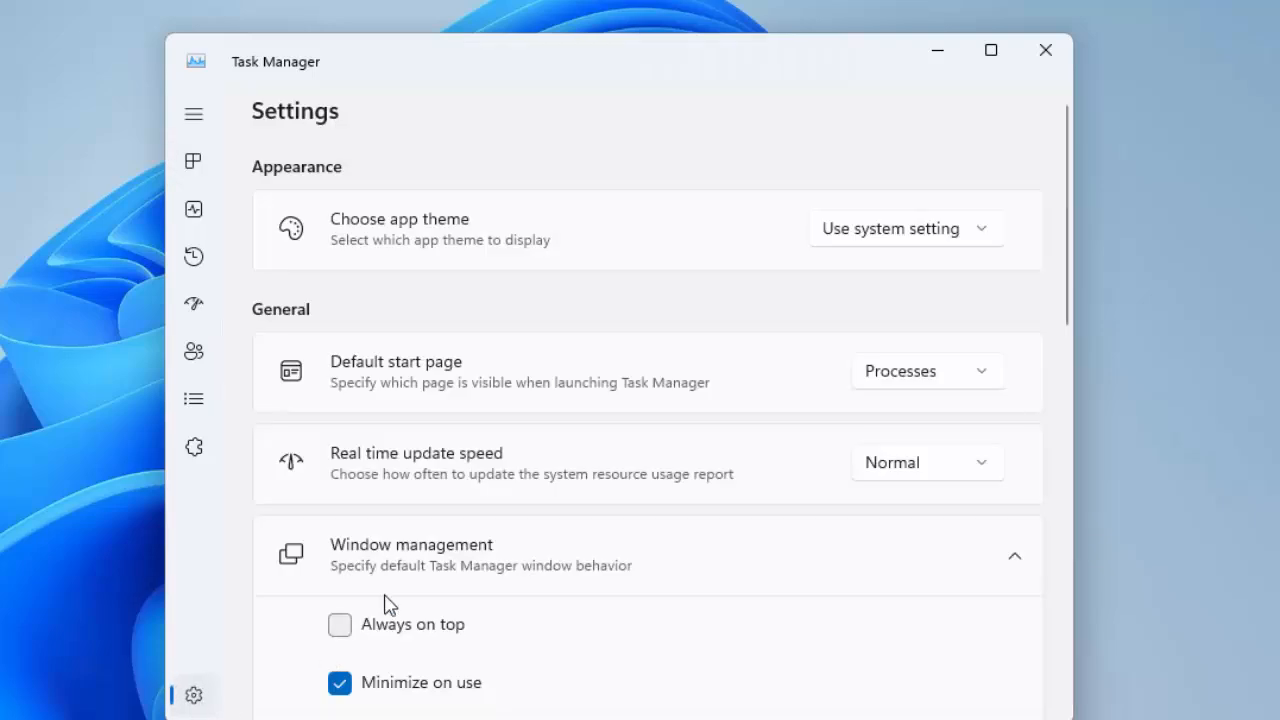
mouse_move(408, 476)
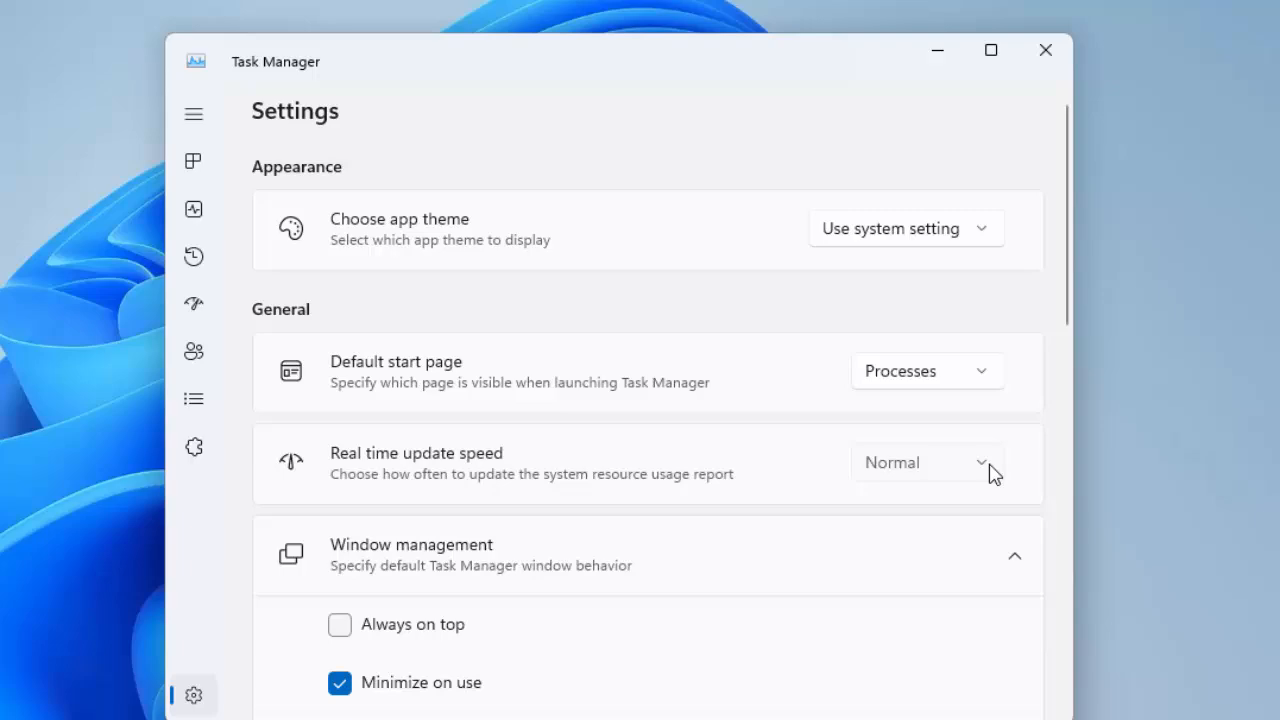
click(924, 462)
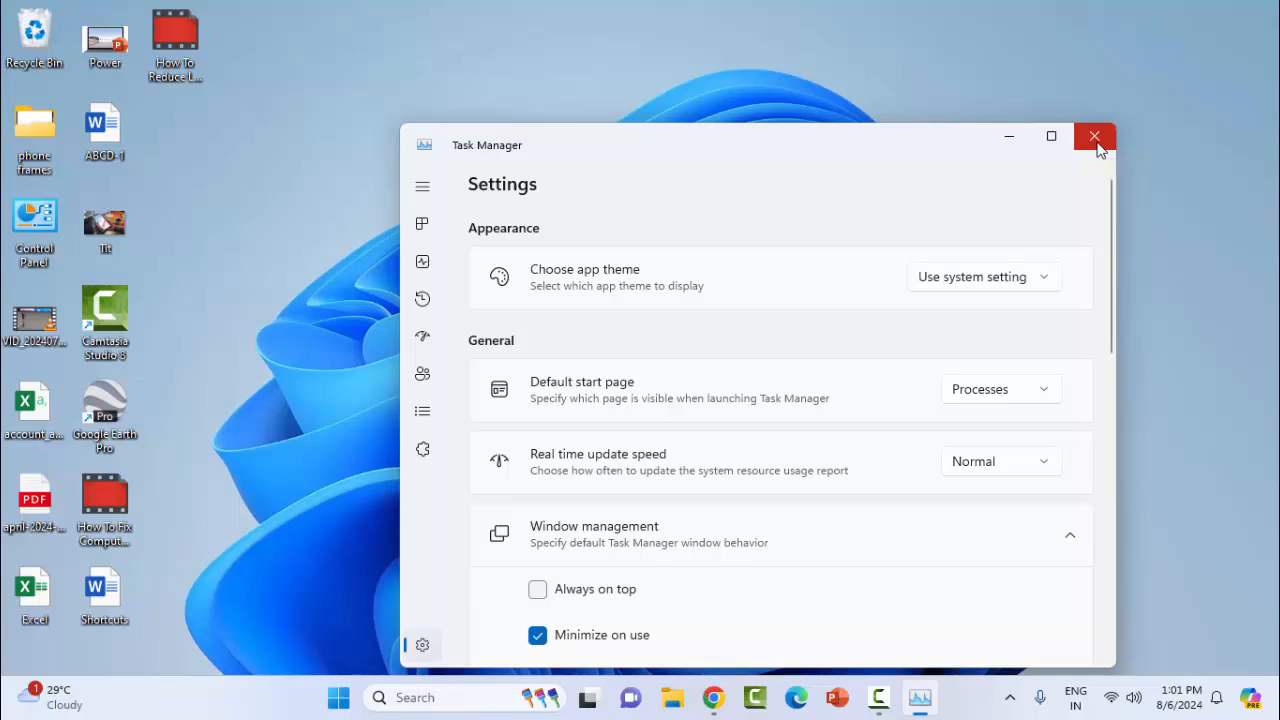
Step: Close Task Manager and bring up the Start menu from the taskbar
click(1094, 136)
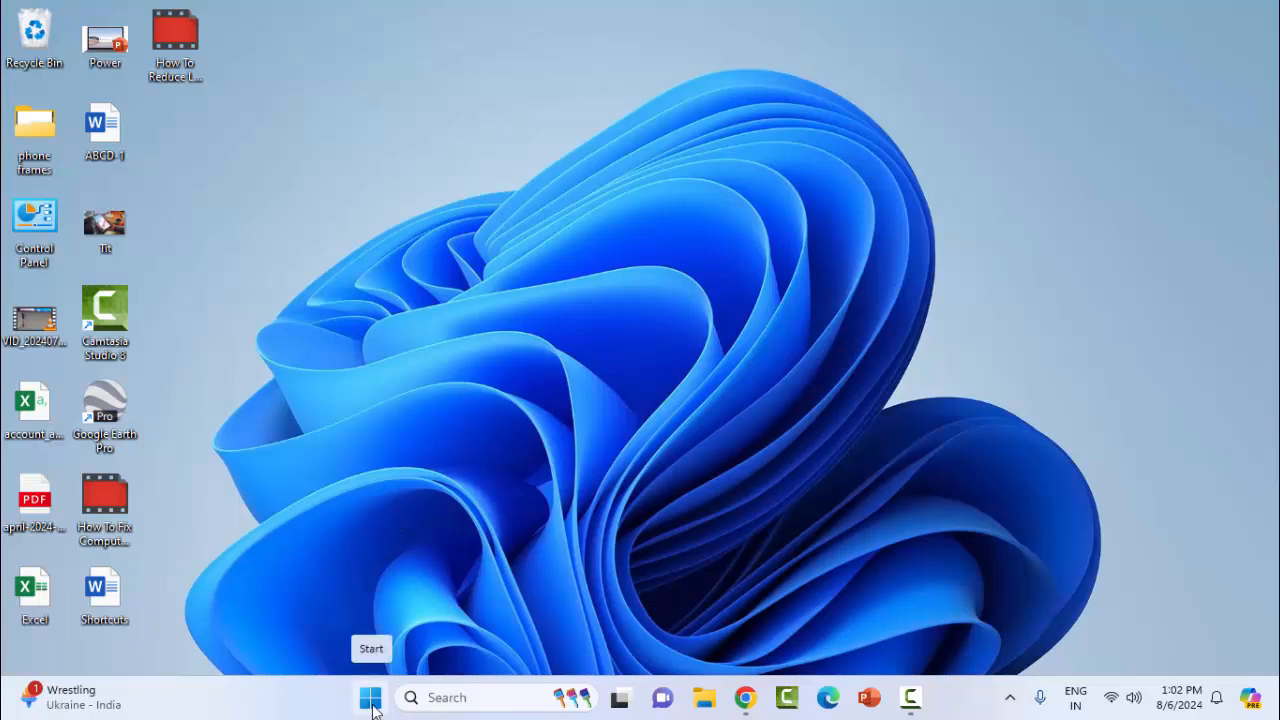
click(370, 696)
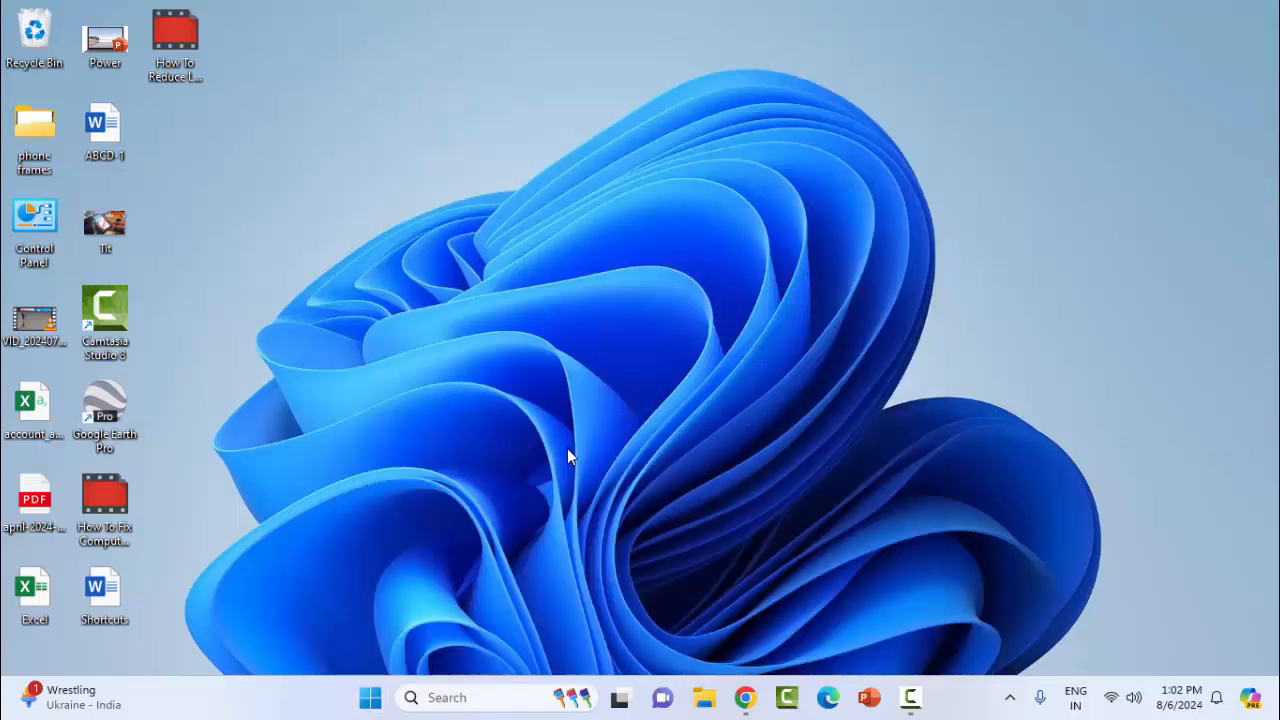
Step: Reach System > Troubleshoot in Windows Settings to get to the other troubleshooters
click(908, 696)
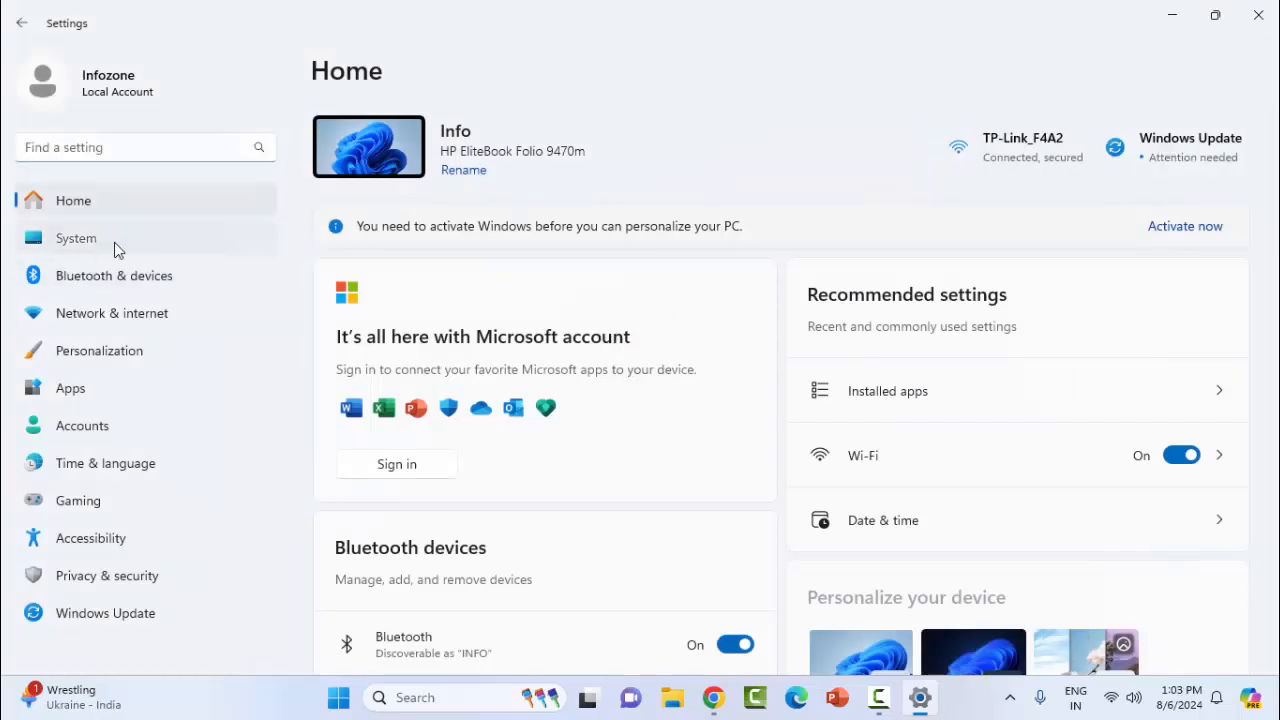
click(76, 238)
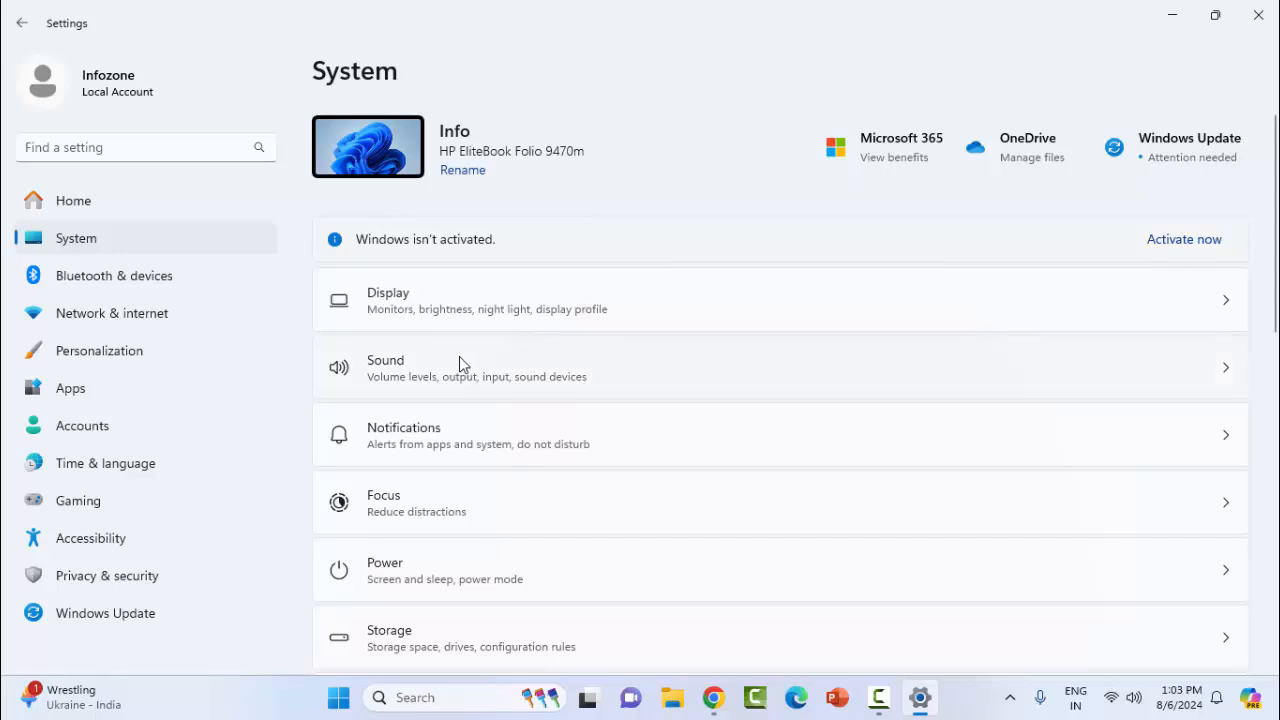
scroll(down, 3)
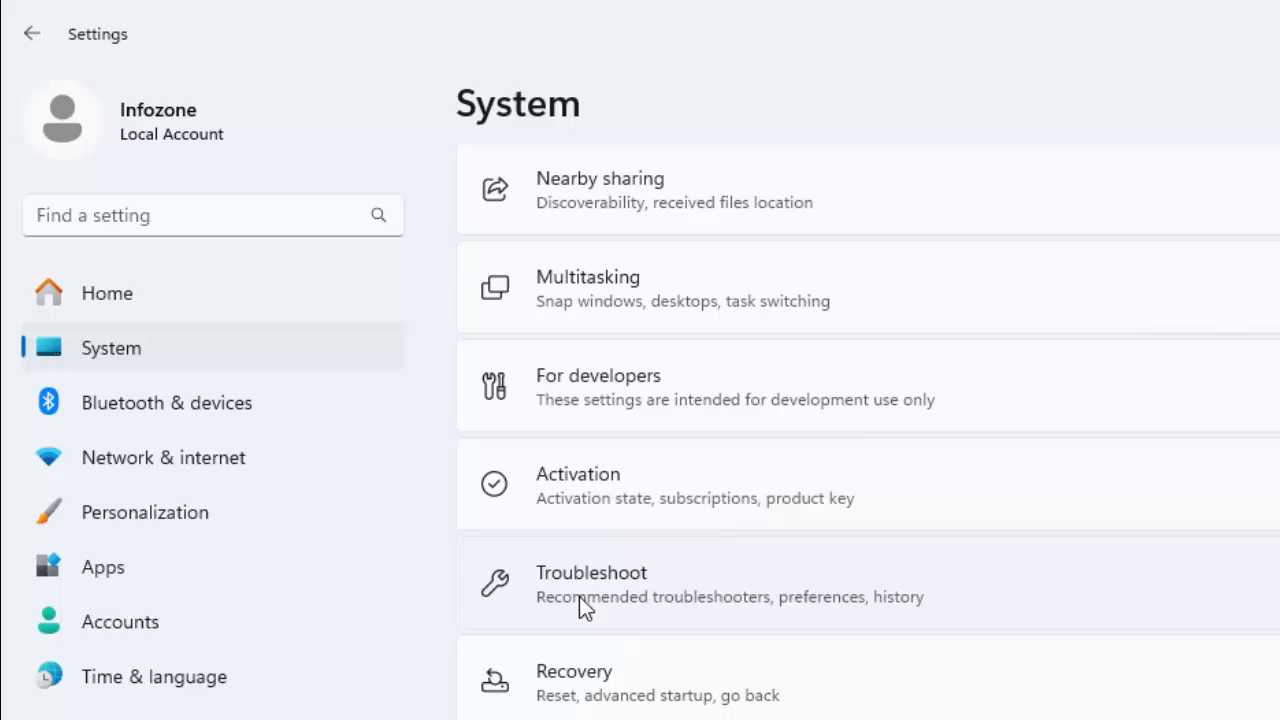
click(592, 584)
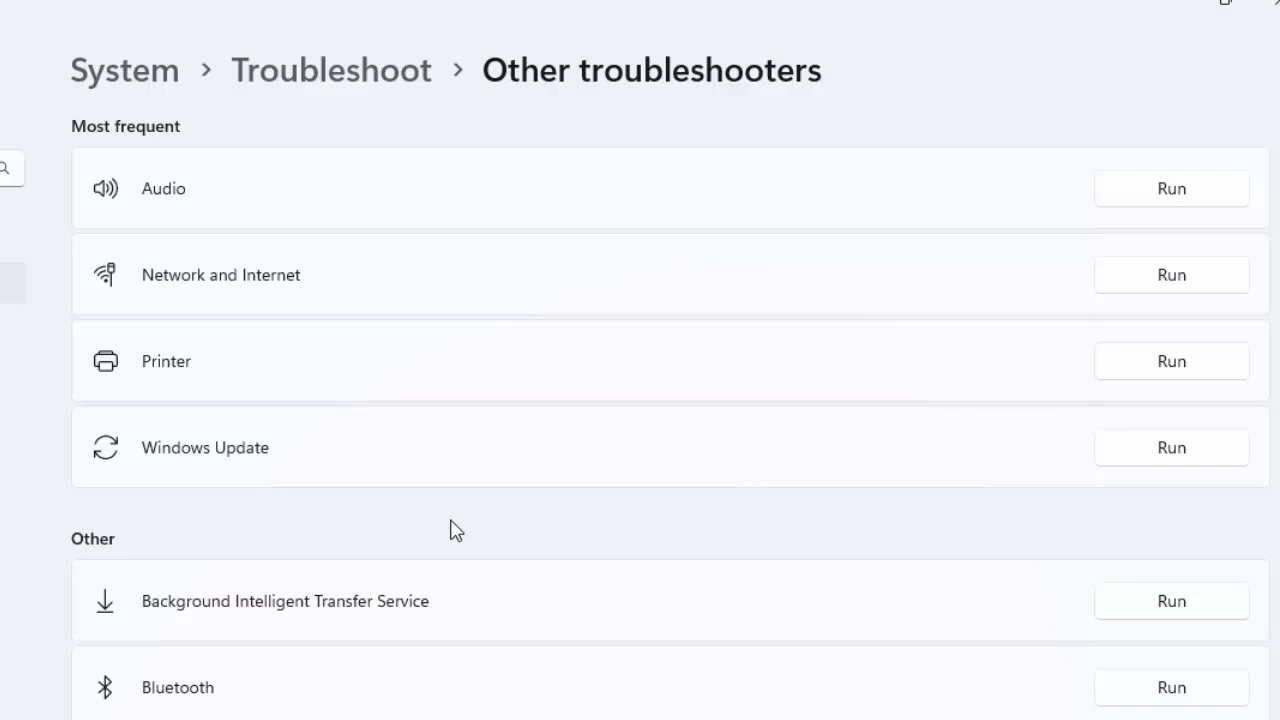
mouse_move(176, 298)
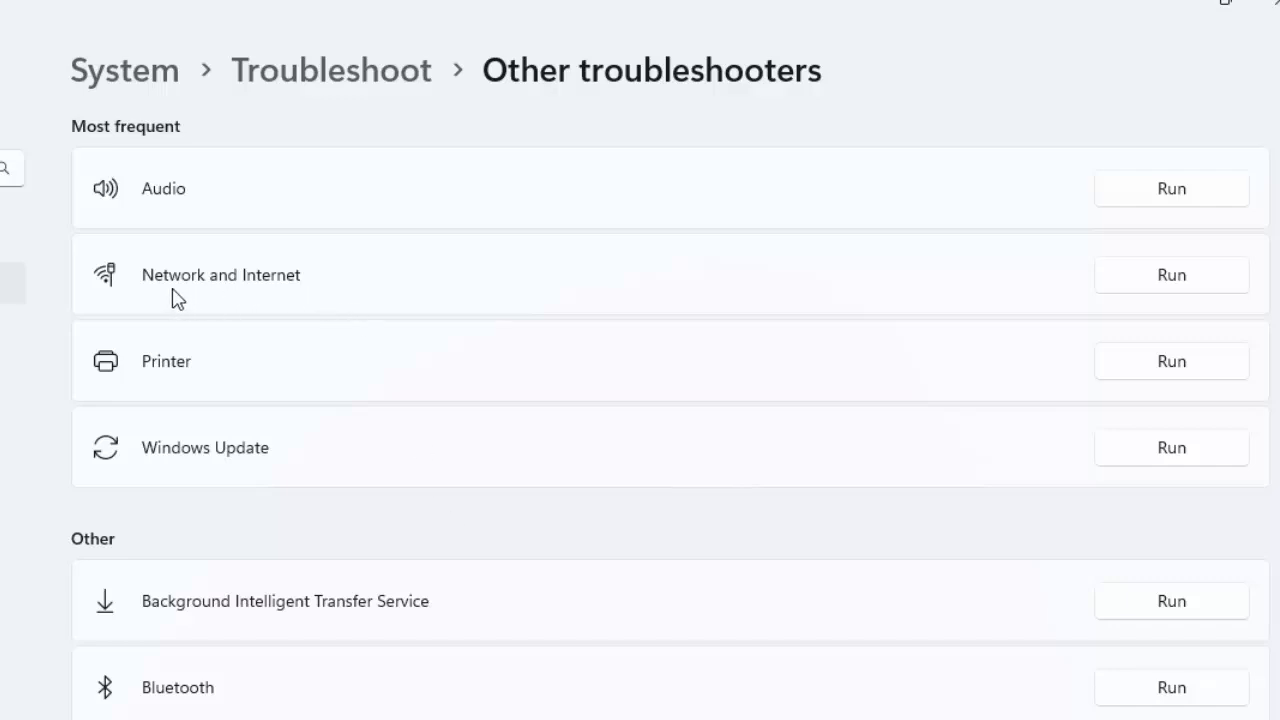
mouse_move(1140, 292)
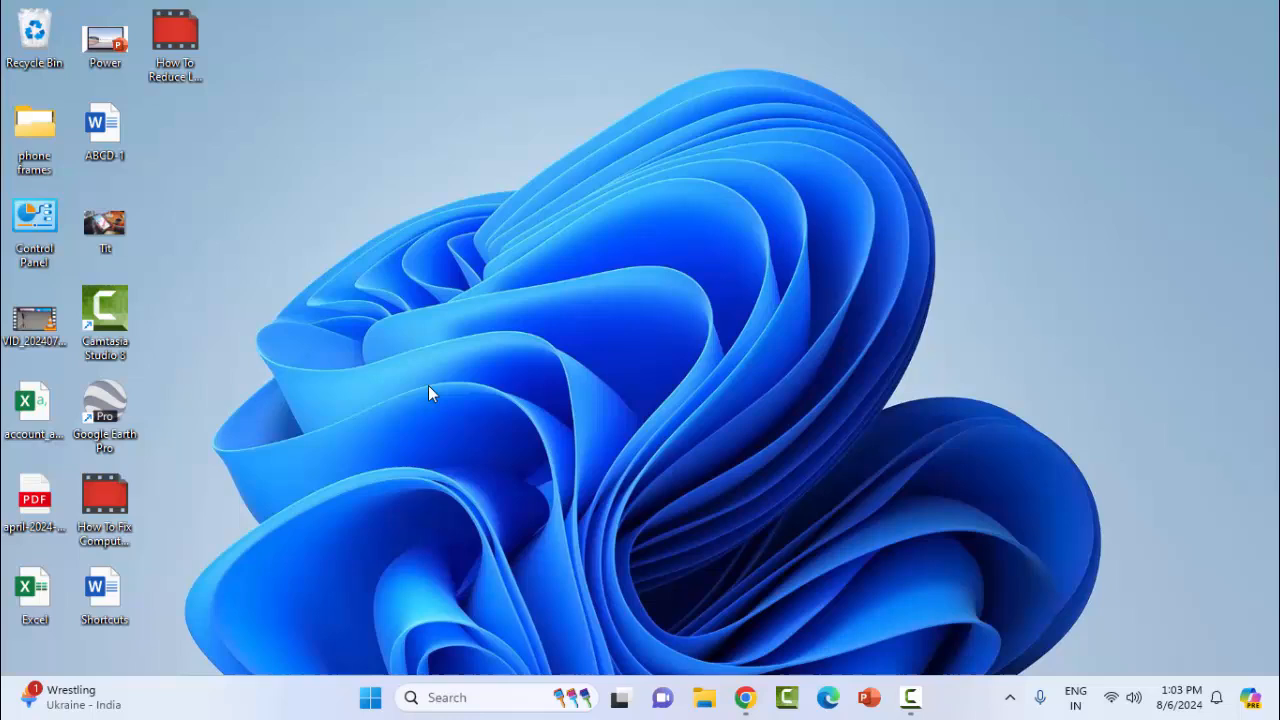
mouse_move(380, 390)
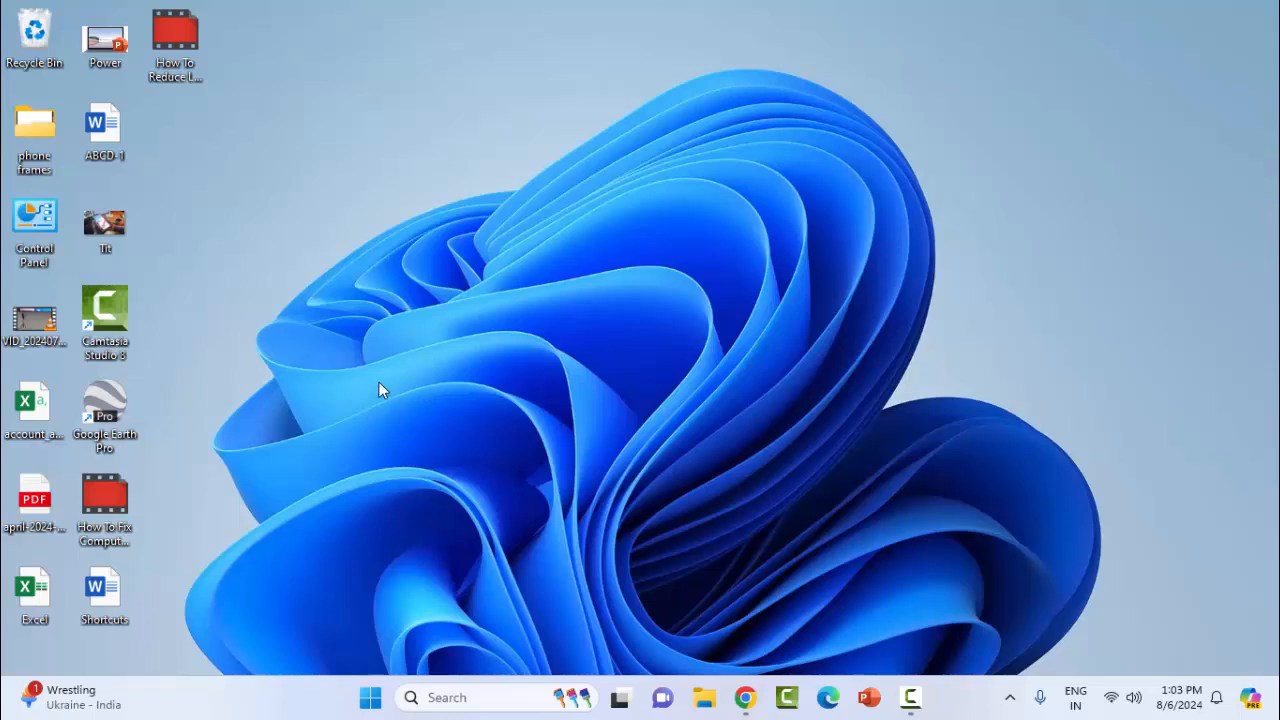
mouse_move(364, 402)
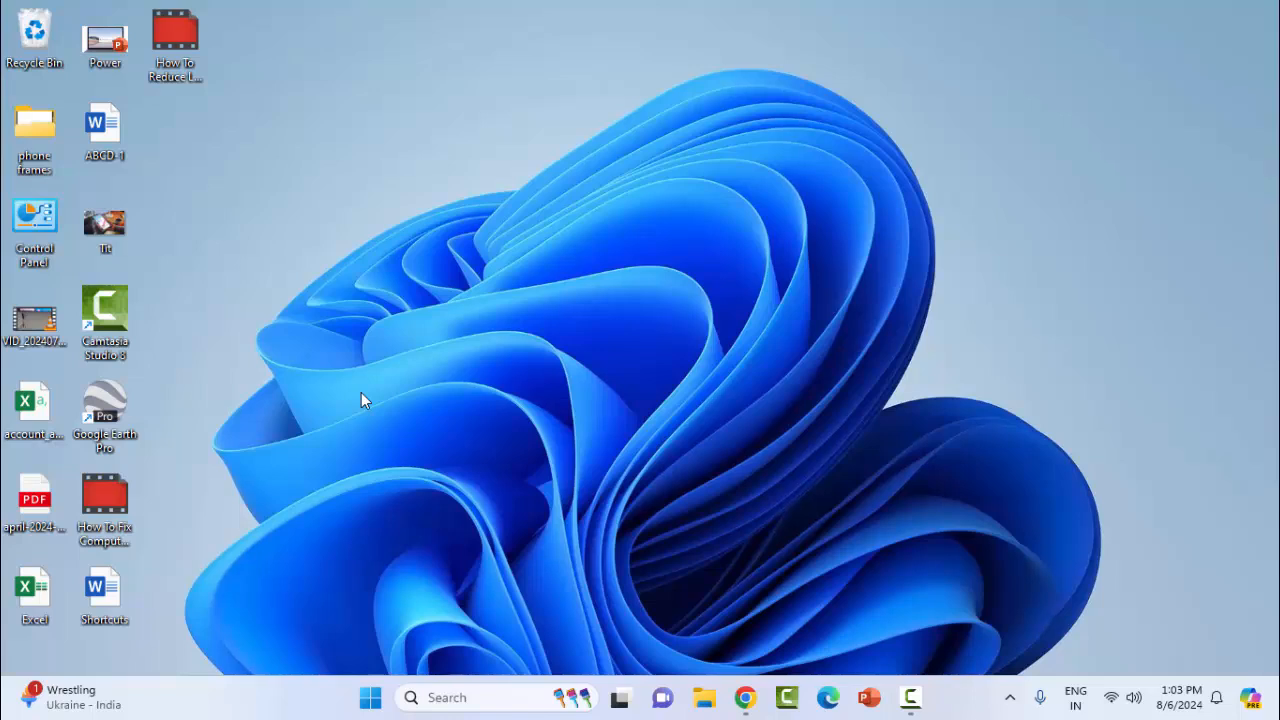
mouse_move(424, 500)
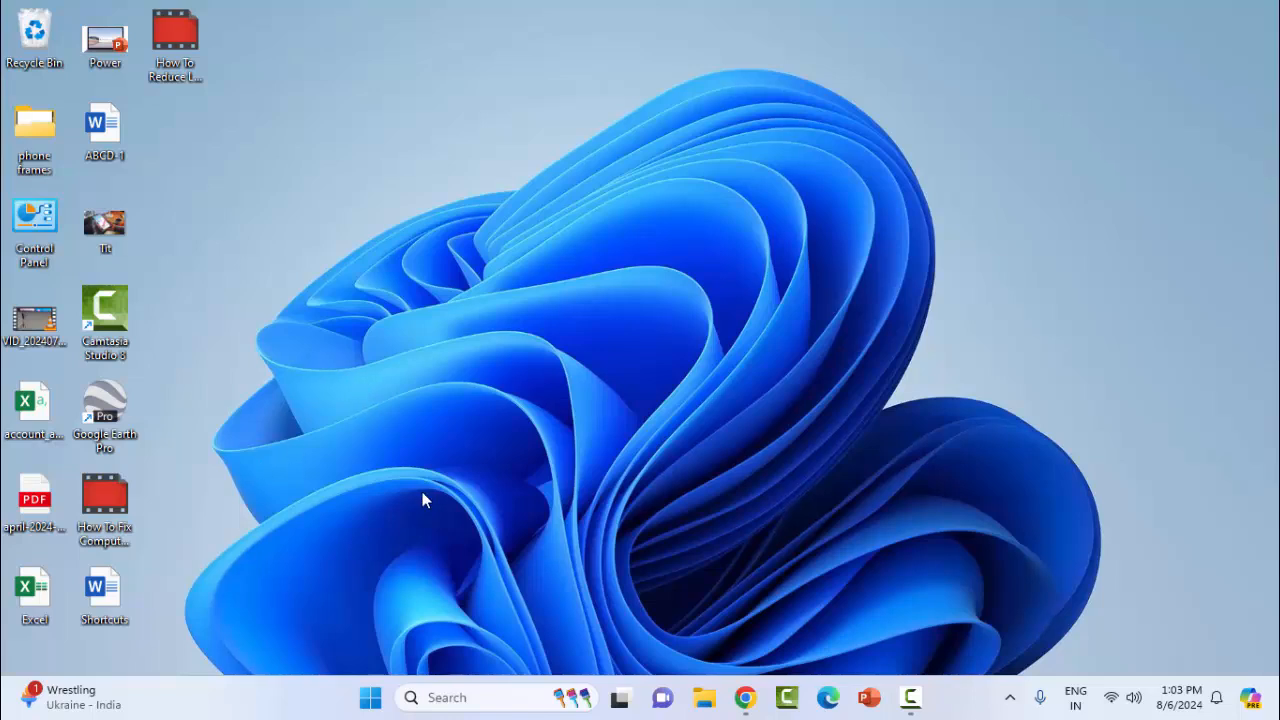
Step: Launch Device Manager from the system tools menu and expand Network adapters
right_click(372, 696)
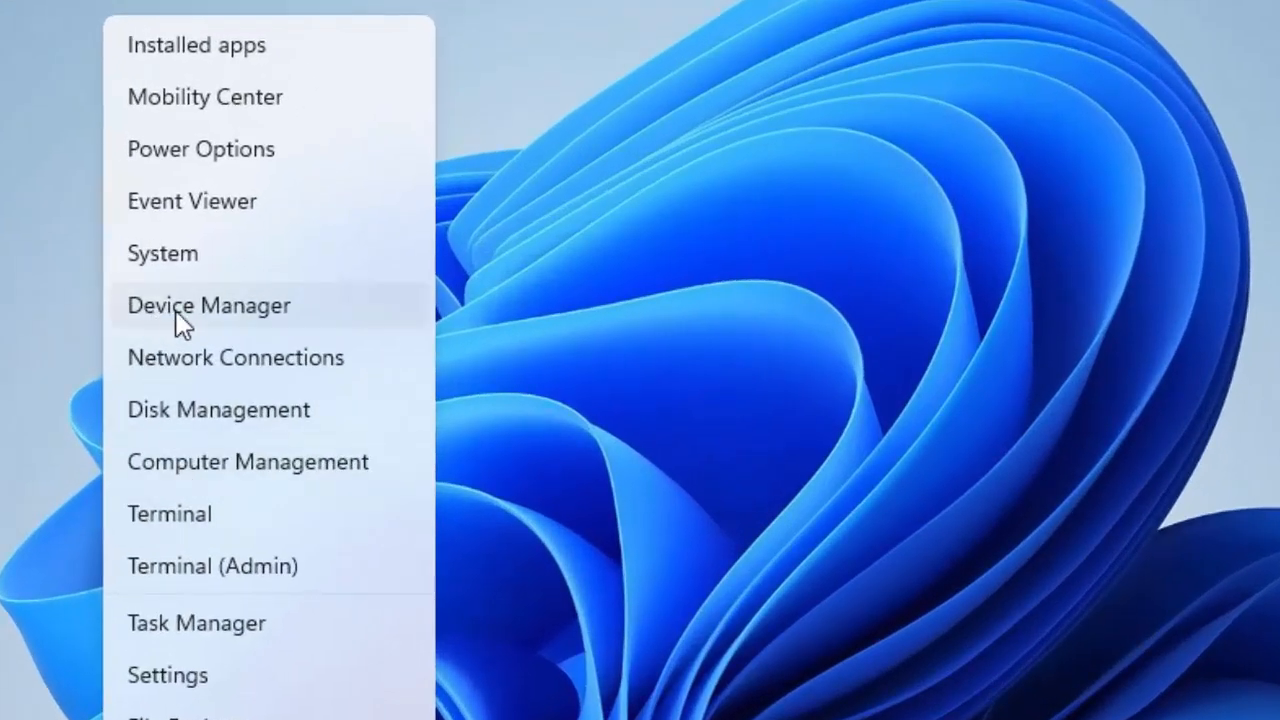
click(208, 304)
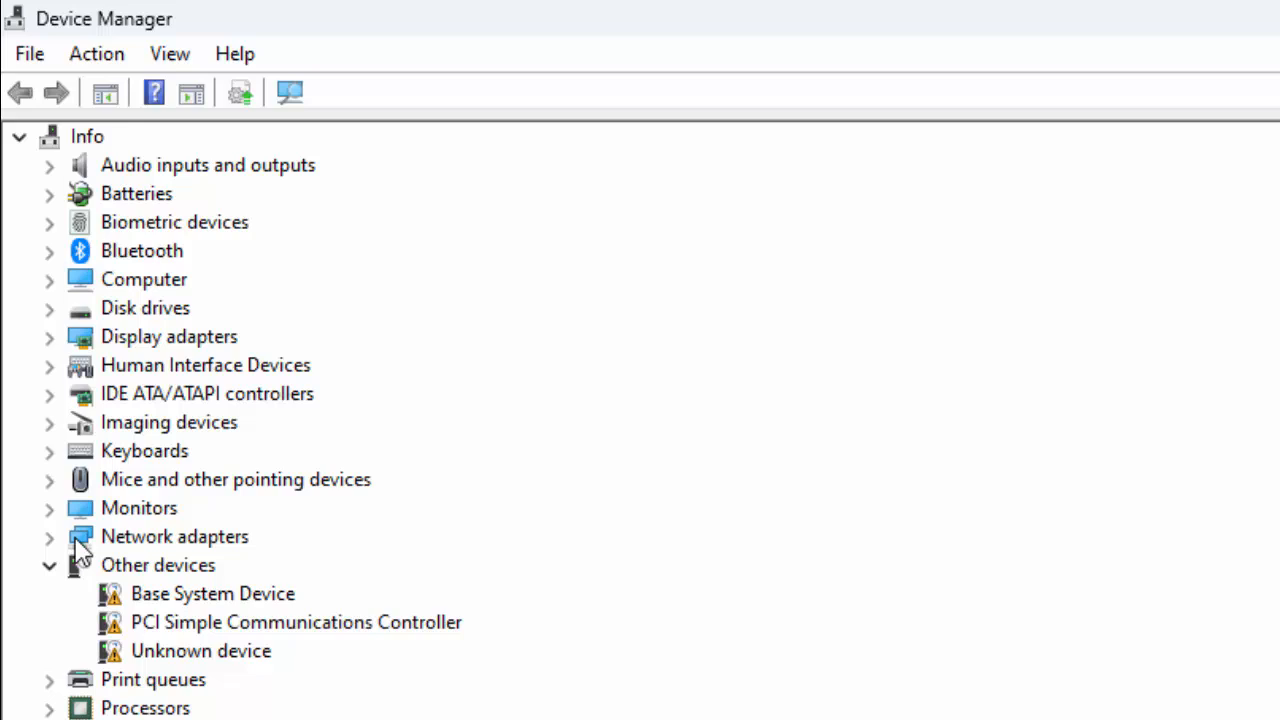
click(48, 536)
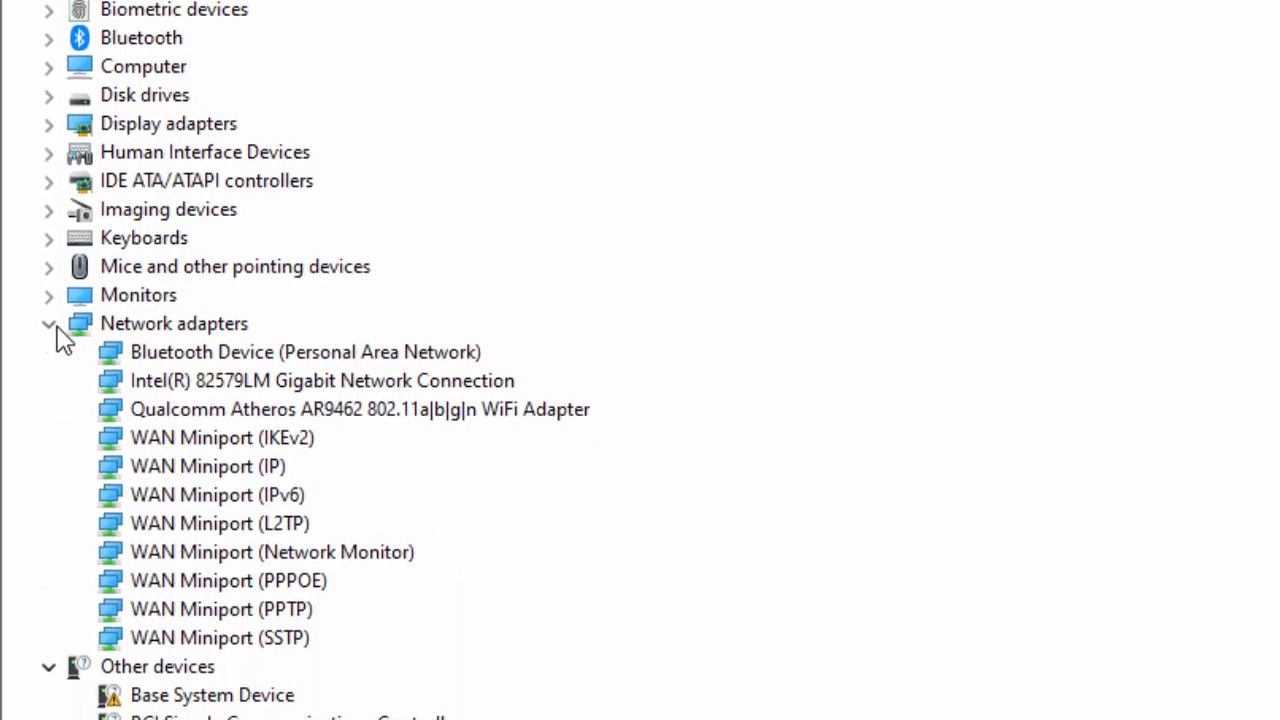
Step: Bring up the context actions for the Qualcomm Atheros AR9462 Wi-Fi adapter
scroll(down, 3)
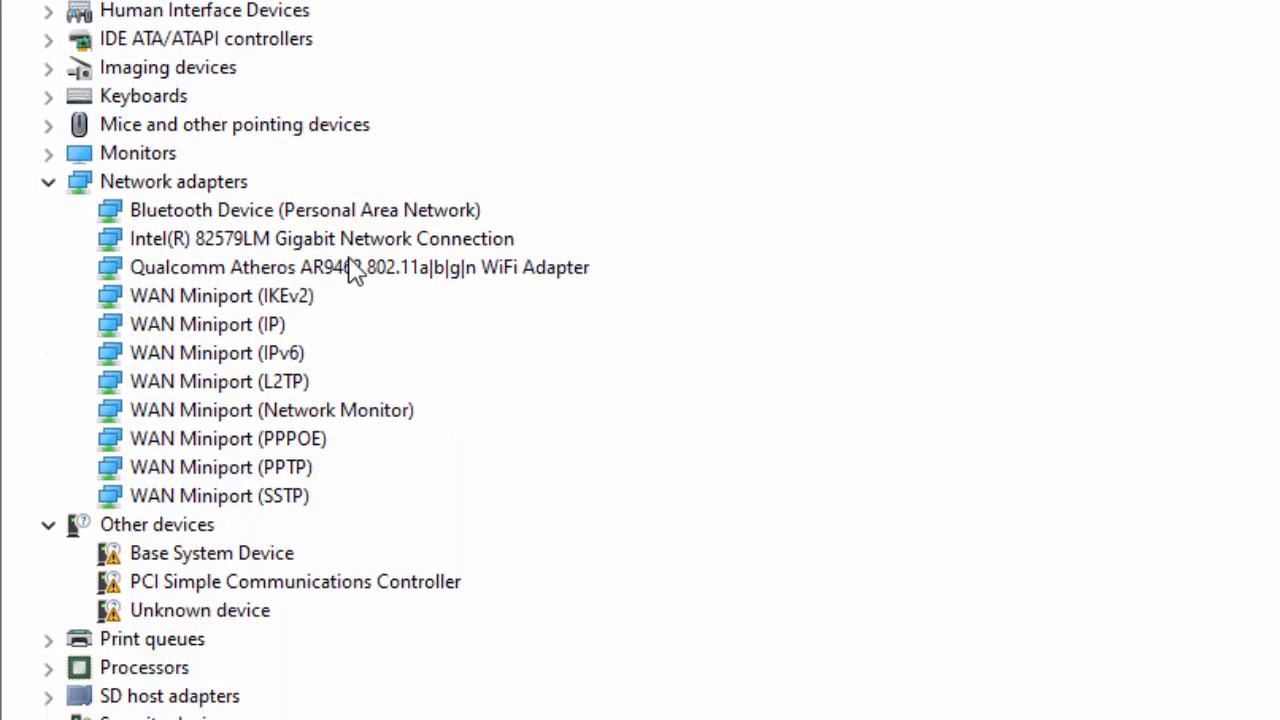
click(360, 268)
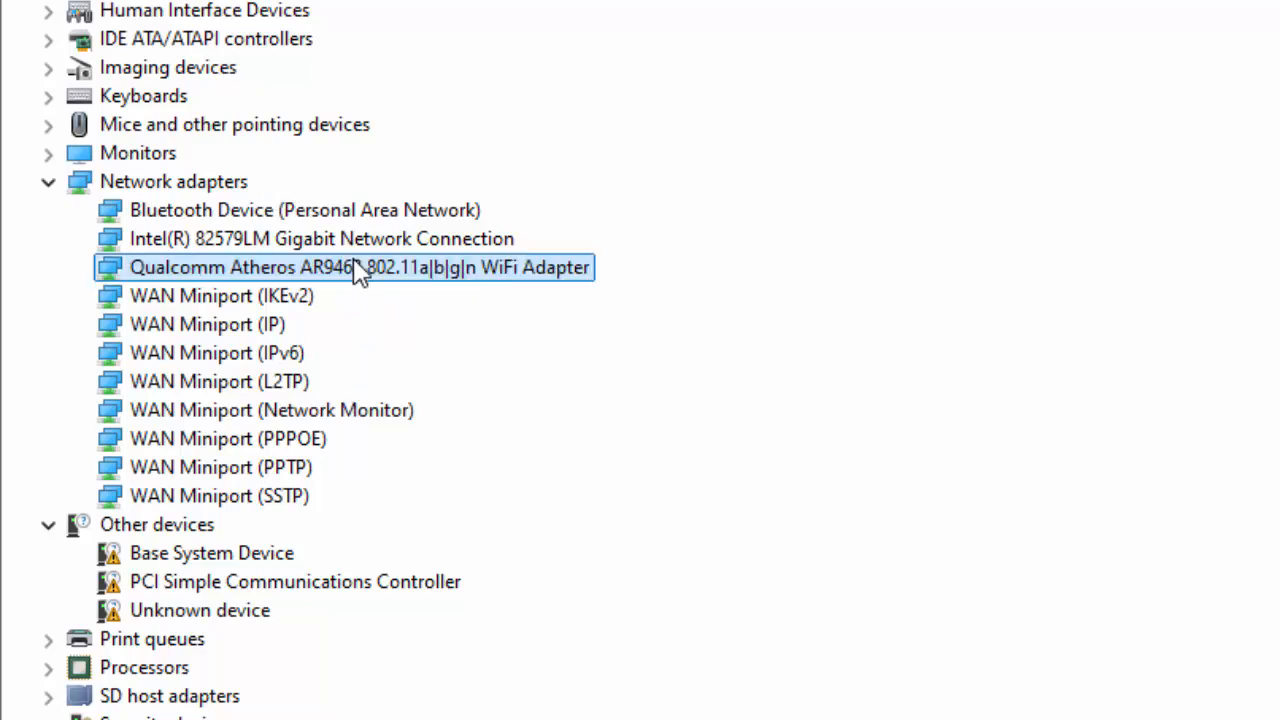
right_click(360, 268)
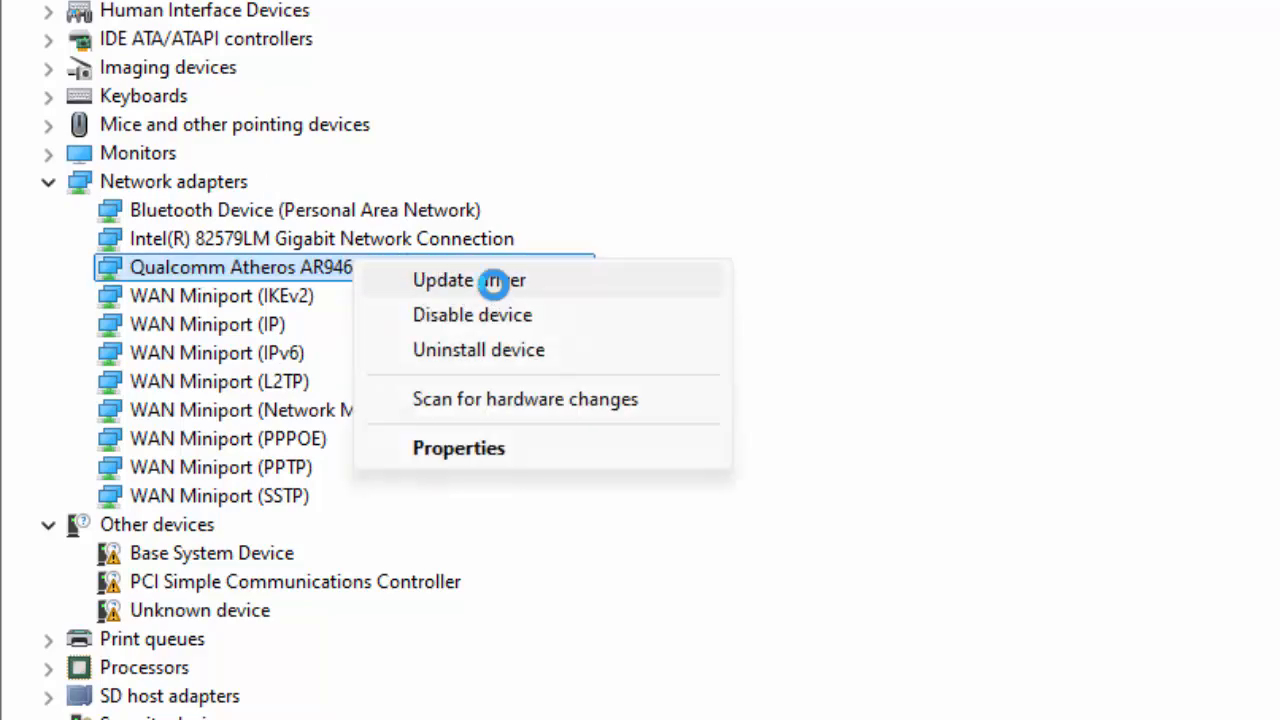
Step: Update the Wi-Fi driver by picking the Qualcomm Atheros AR9462 model from drivers already on the computer
click(470, 280)
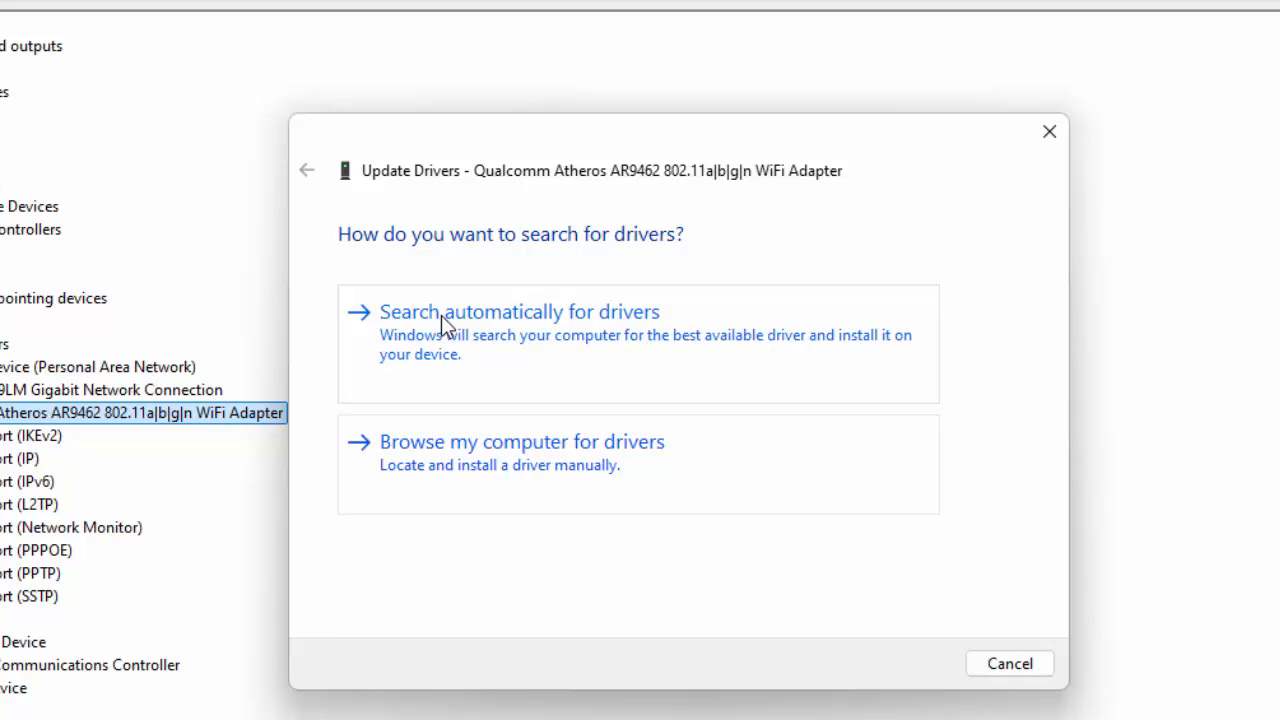
mouse_move(668, 344)
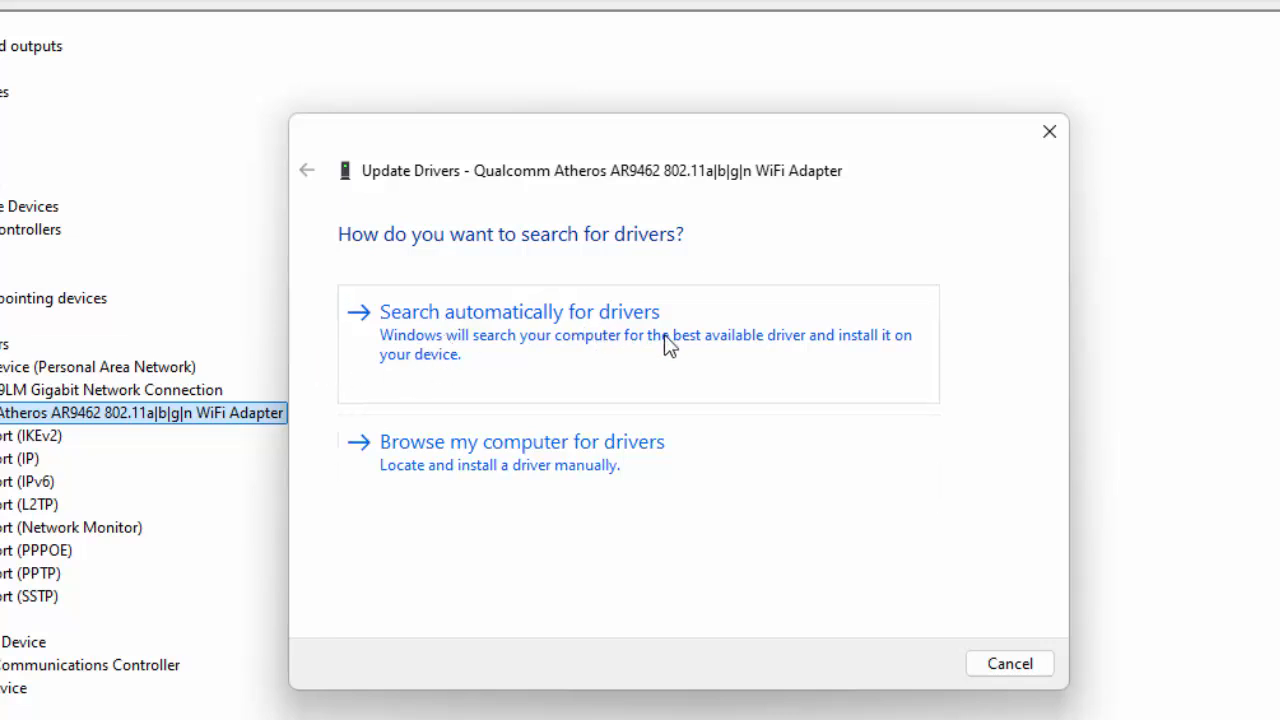
mouse_move(410, 460)
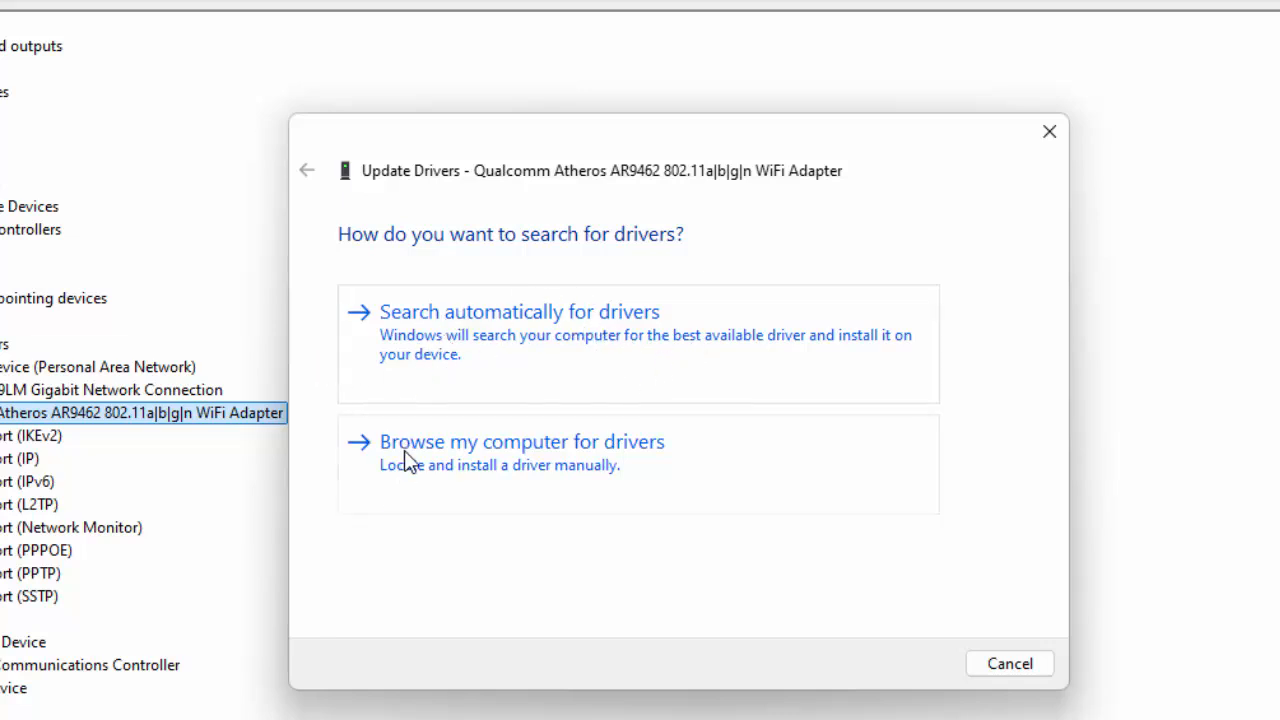
mouse_move(538, 452)
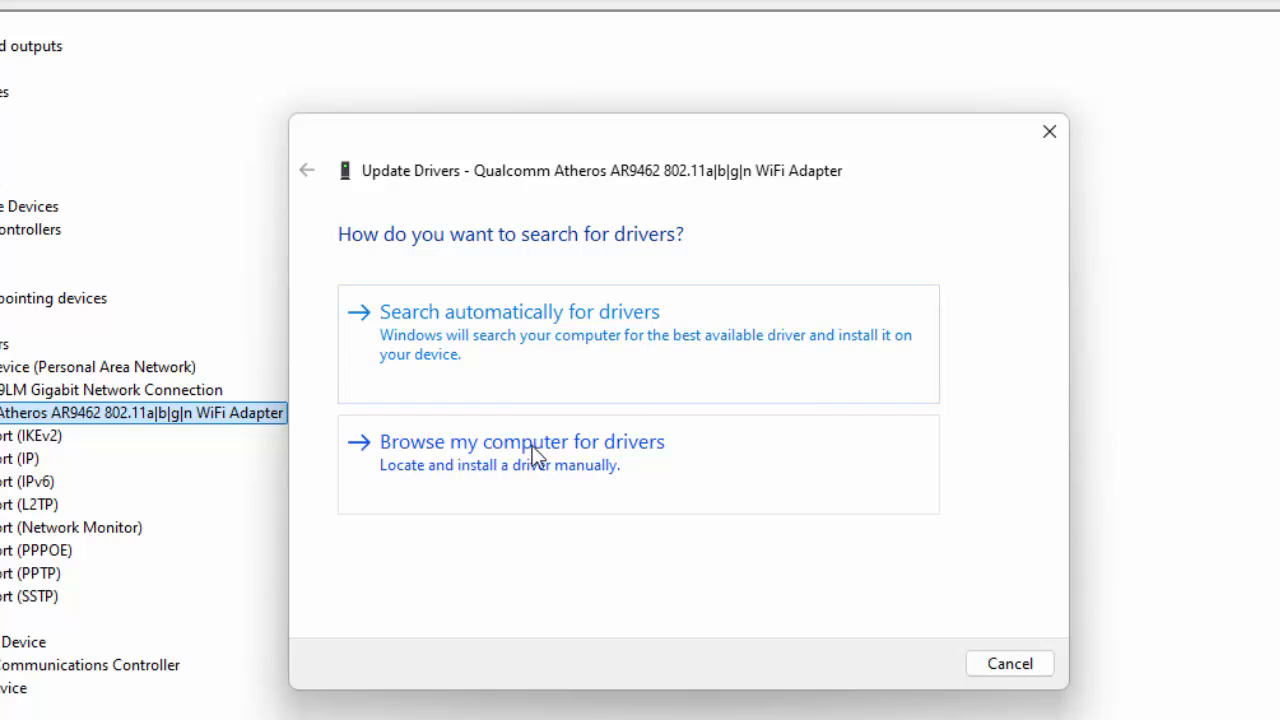
click(520, 442)
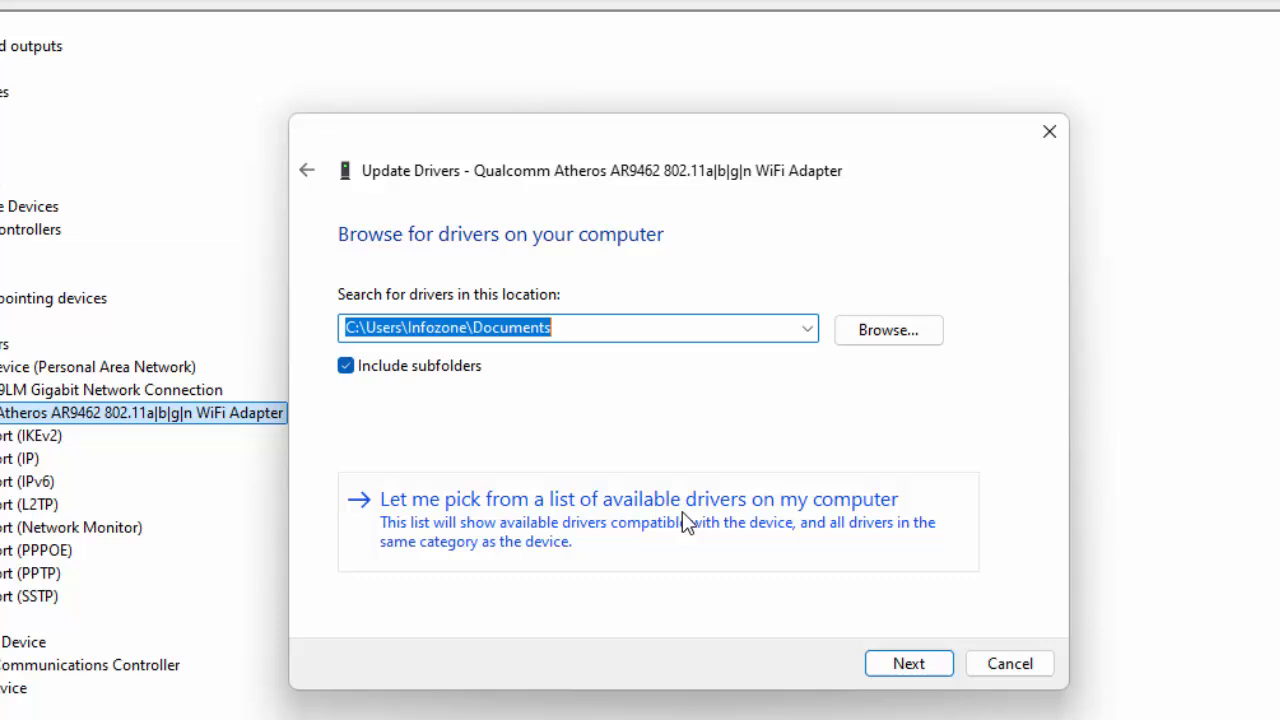
click(638, 500)
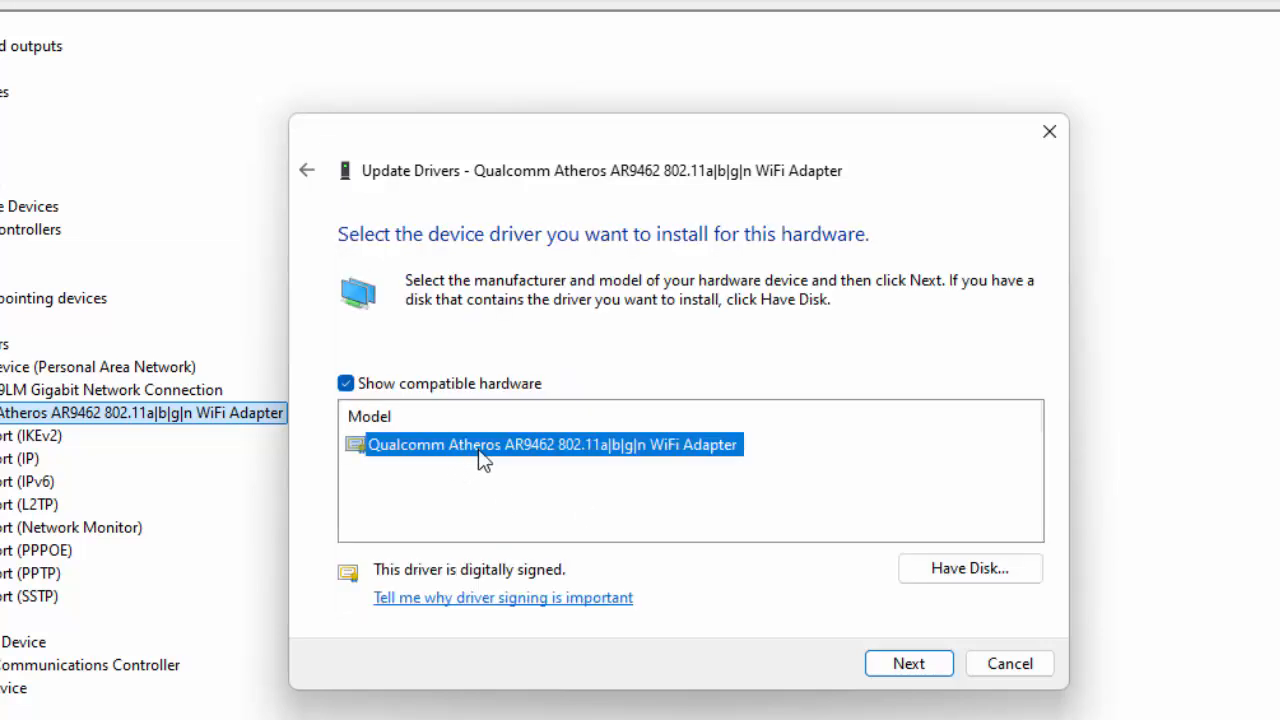
click(1008, 664)
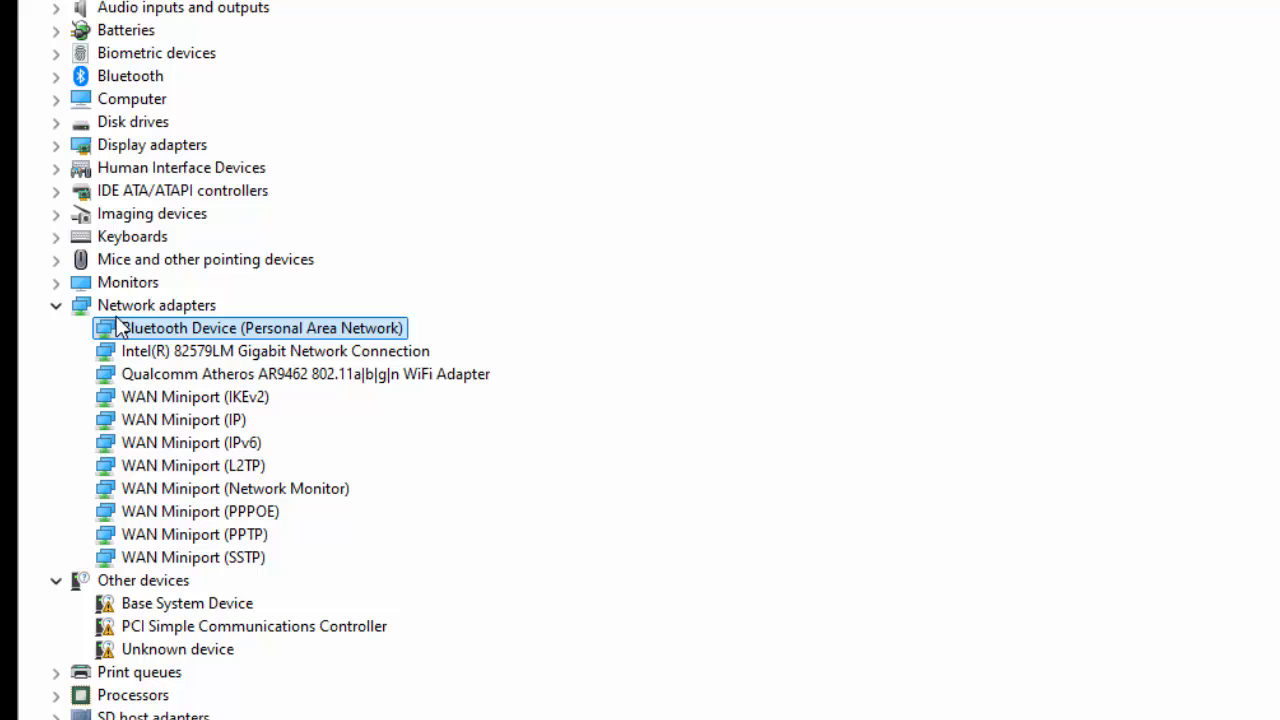
mouse_move(184, 336)
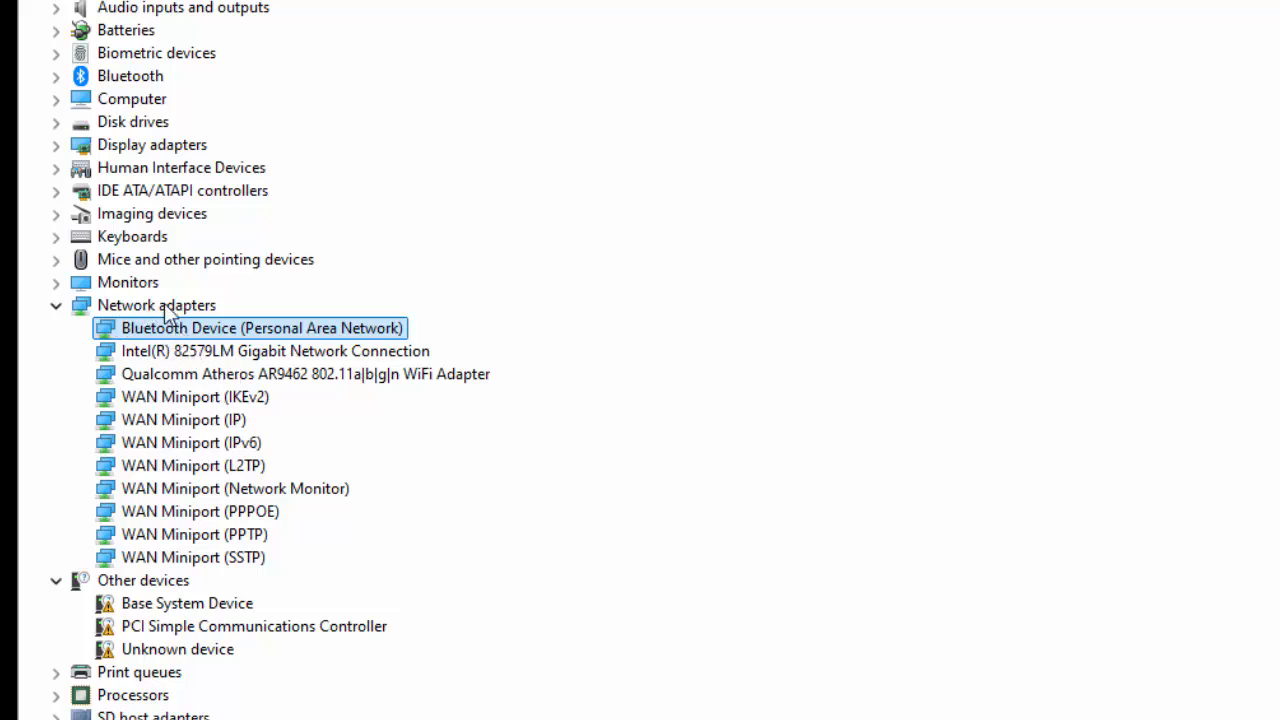
mouse_move(292, 364)
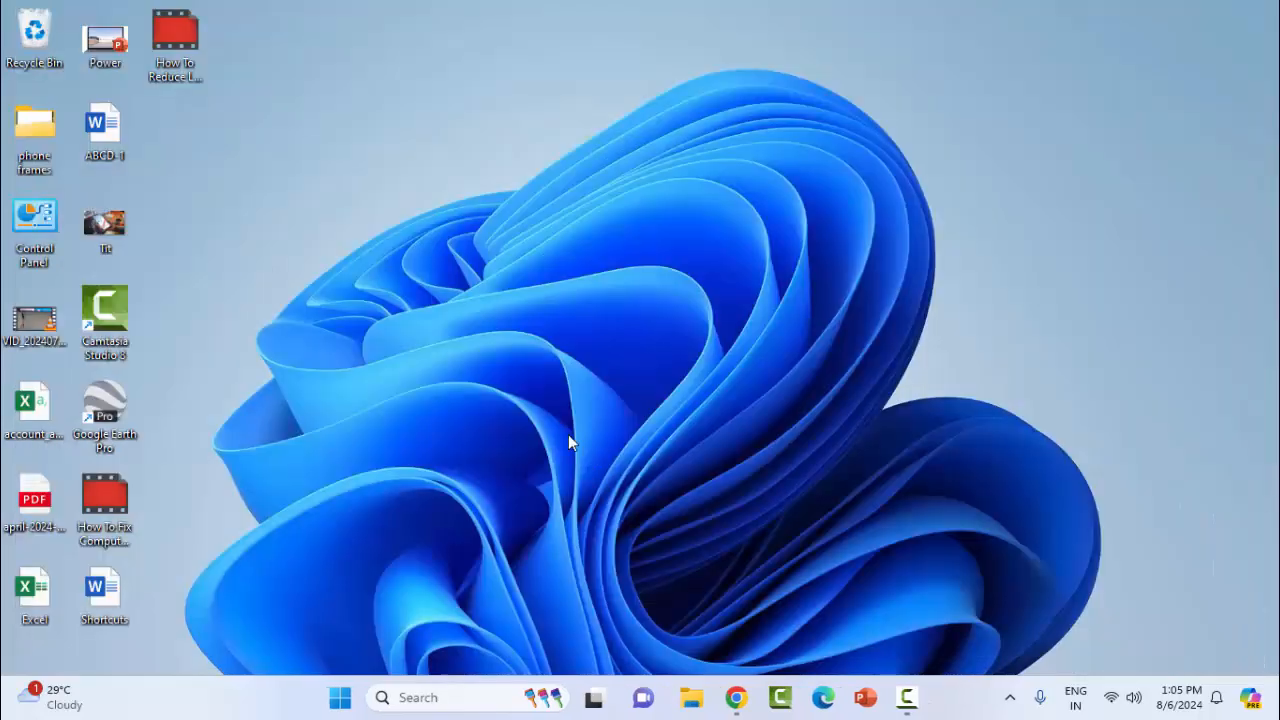
mouse_move(396, 336)
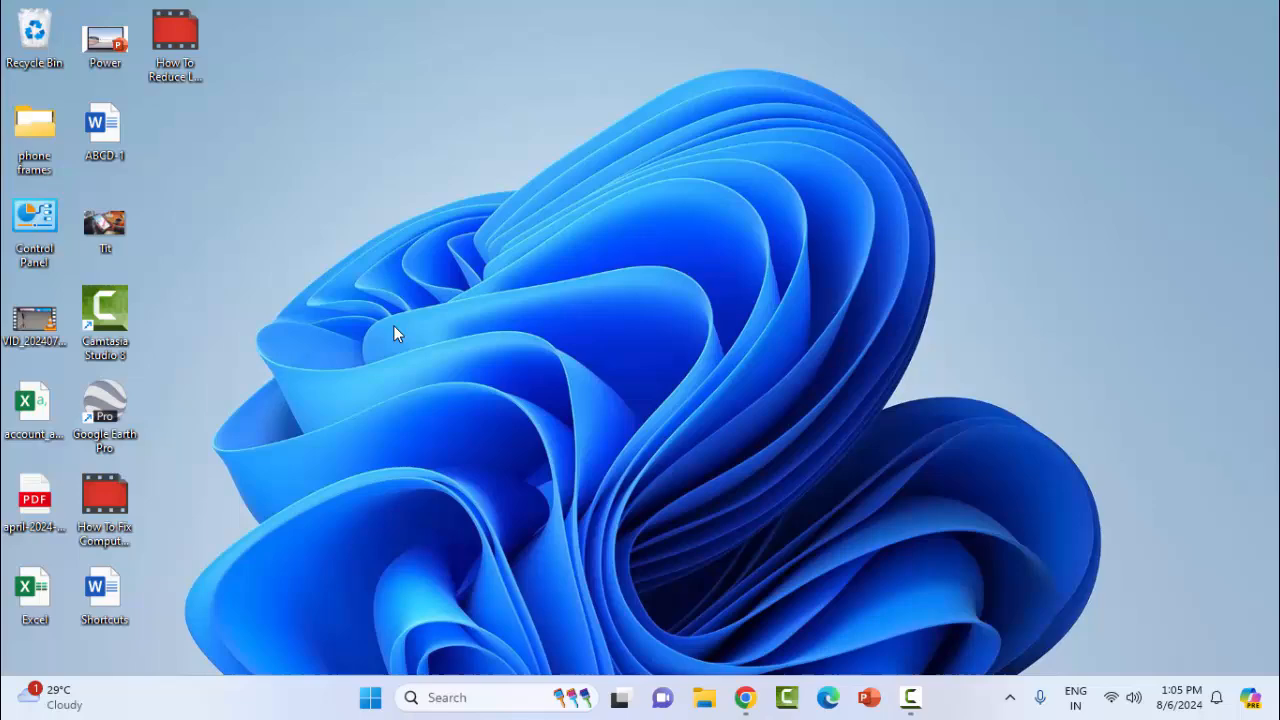
Step: Bring up the Start menu with its pinned apps on the desktop
click(370, 696)
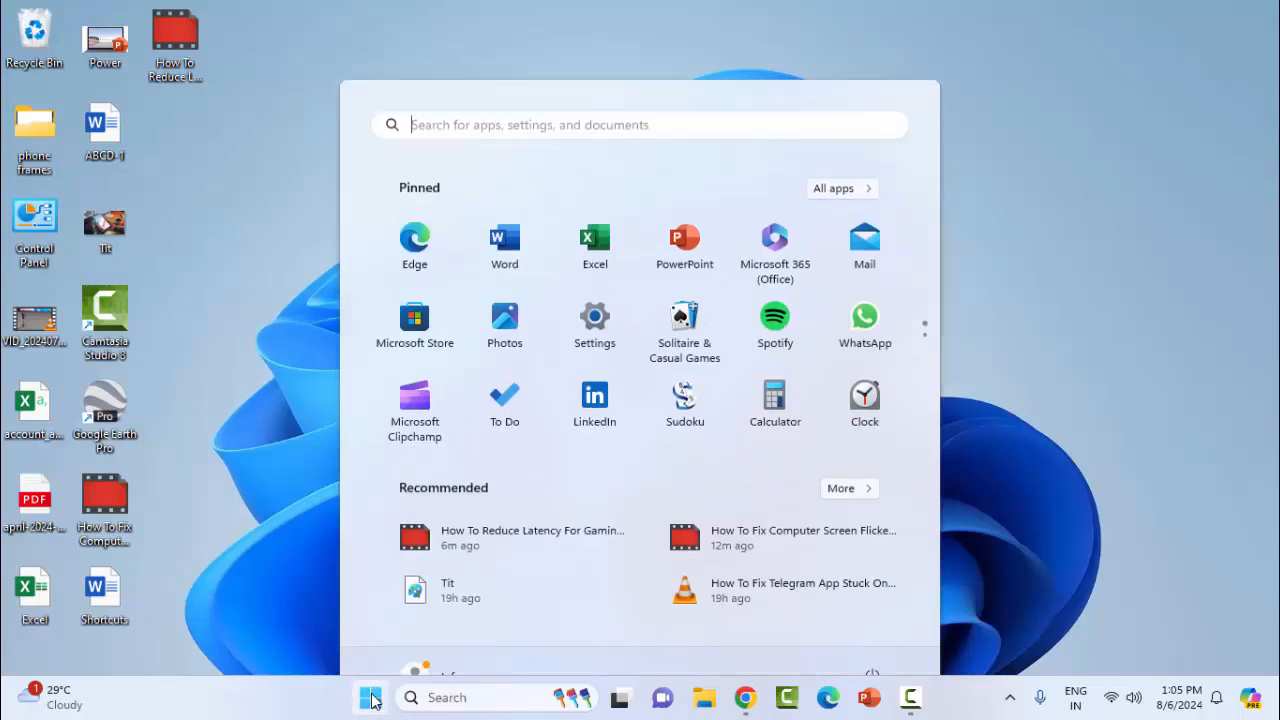
Step: Go to the Windows Update page in Settings, which reports Updates failed
click(594, 324)
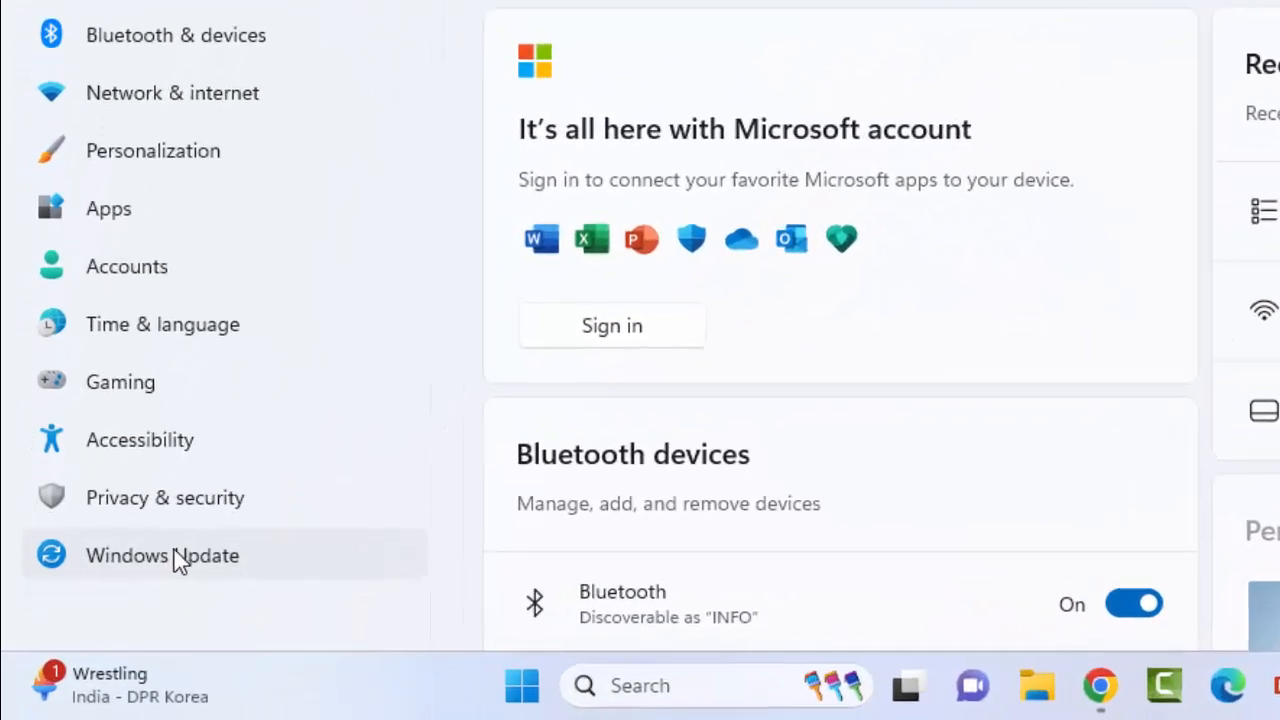
click(162, 556)
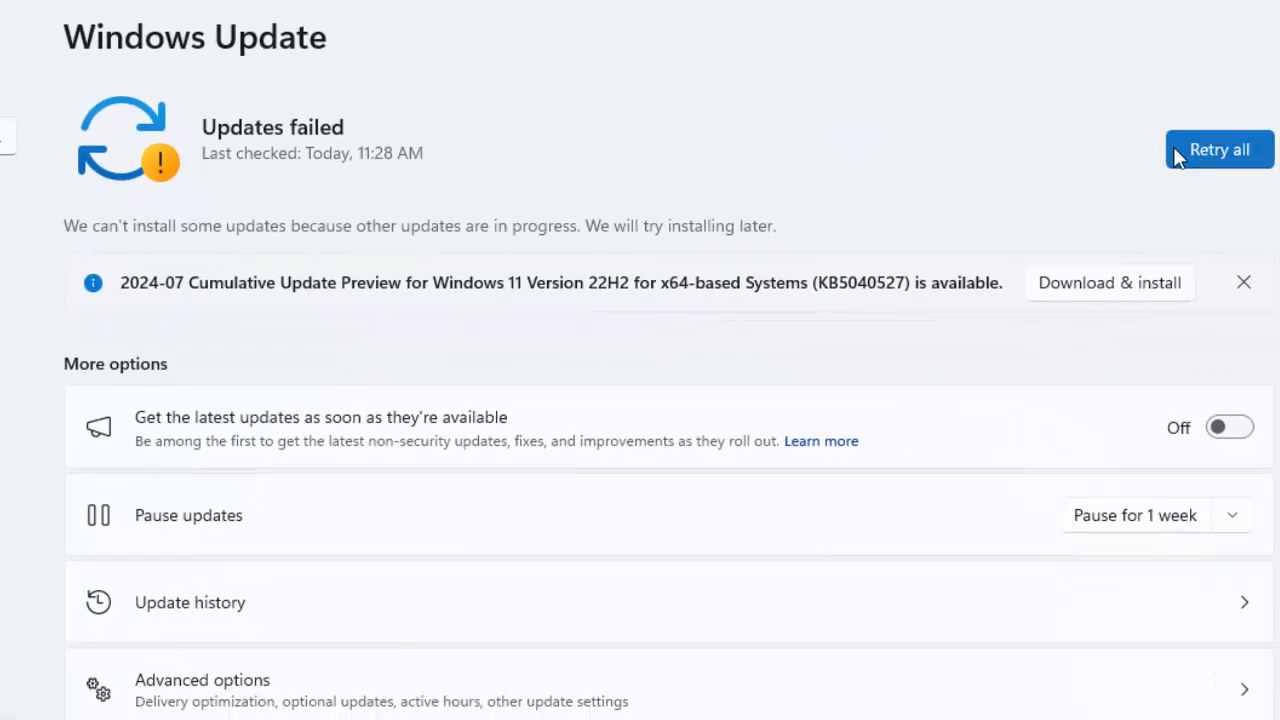
mouse_move(1136, 120)
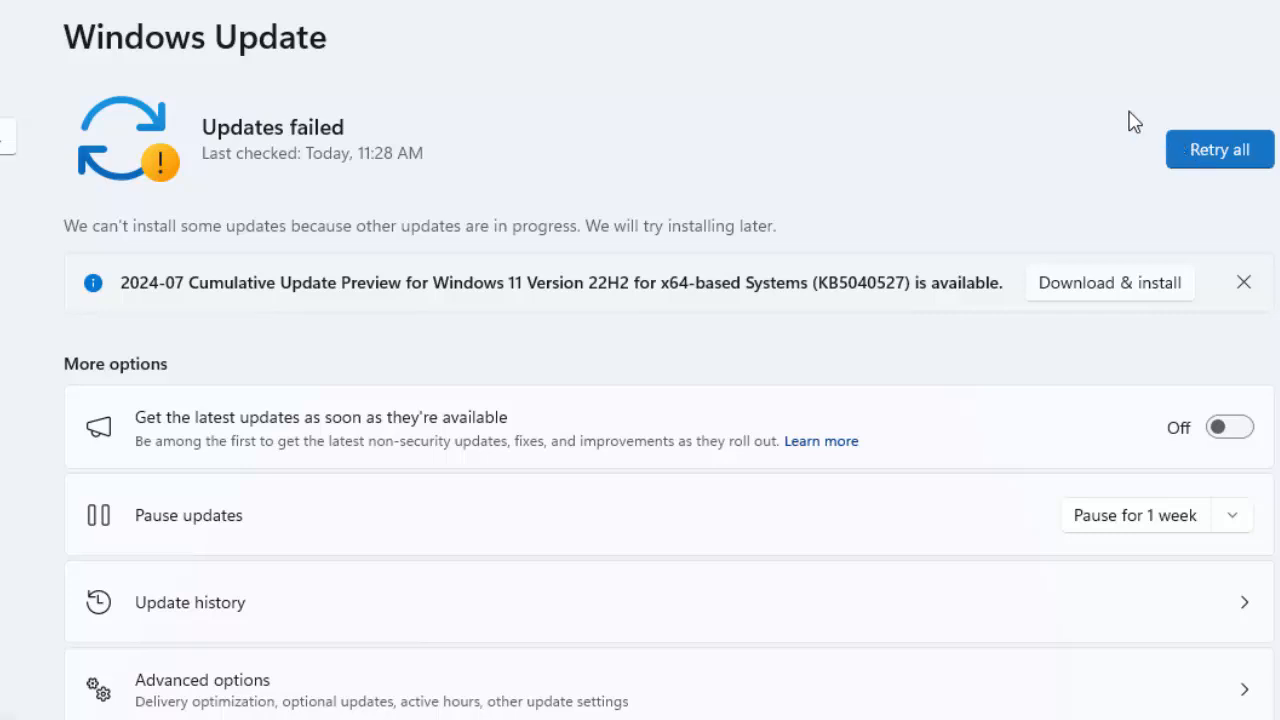